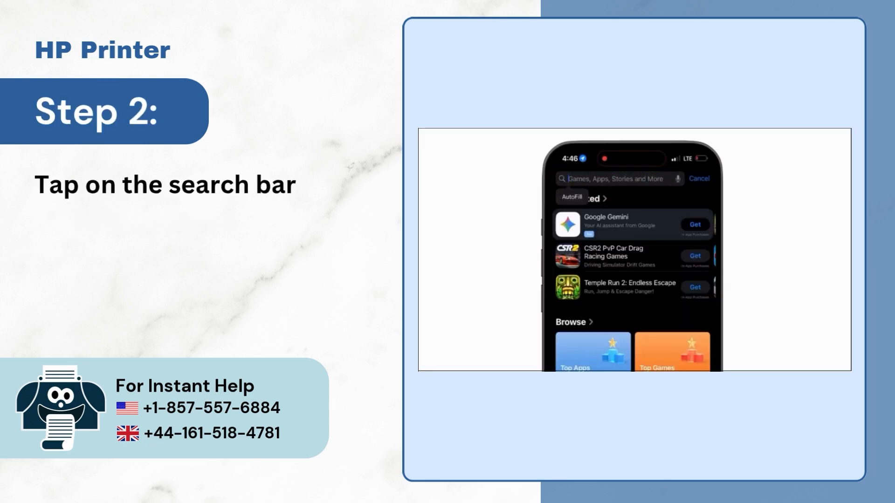
text(hp smart)
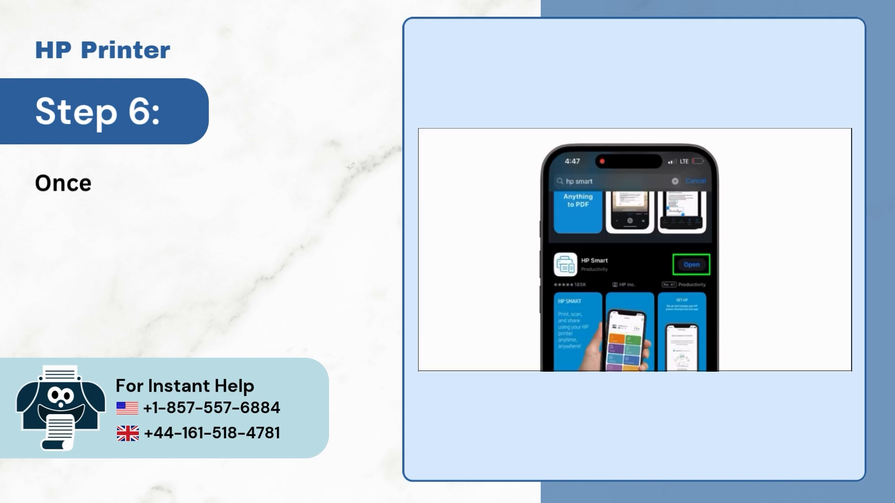
text(the app is installed, simply tap)
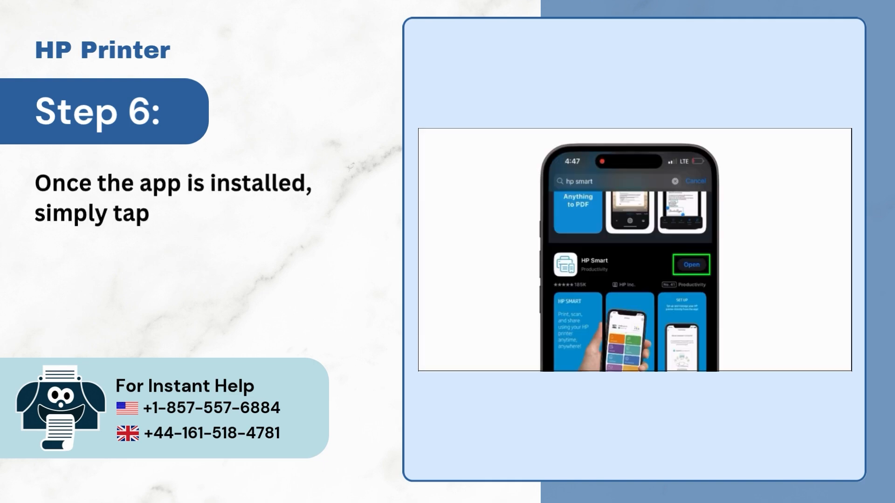